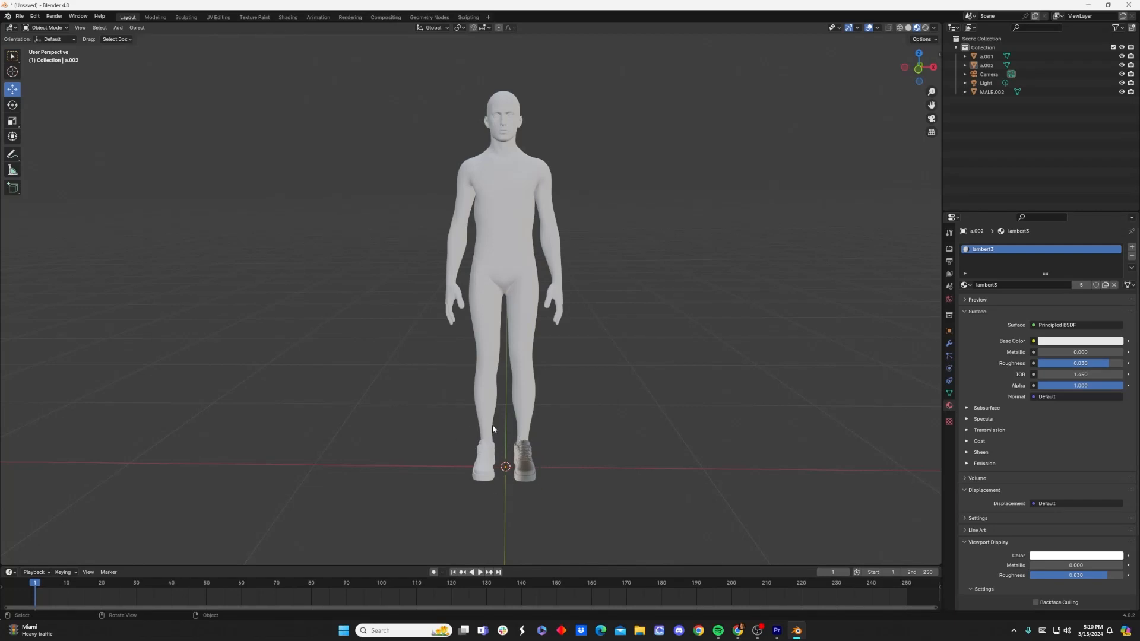
Select a shoe and turn on the Face Orientation overlay, revealing one red shoe
{"action": "left_click", "coordinate": [525, 459]}
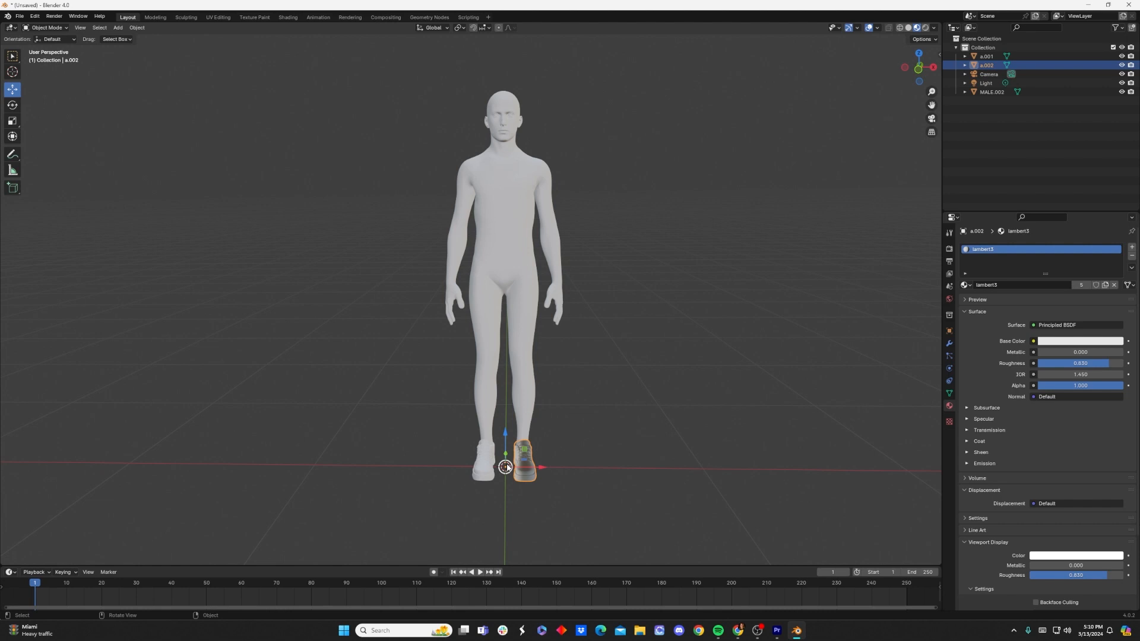
{"action": "mouse_move", "coordinate": [565, 457]}
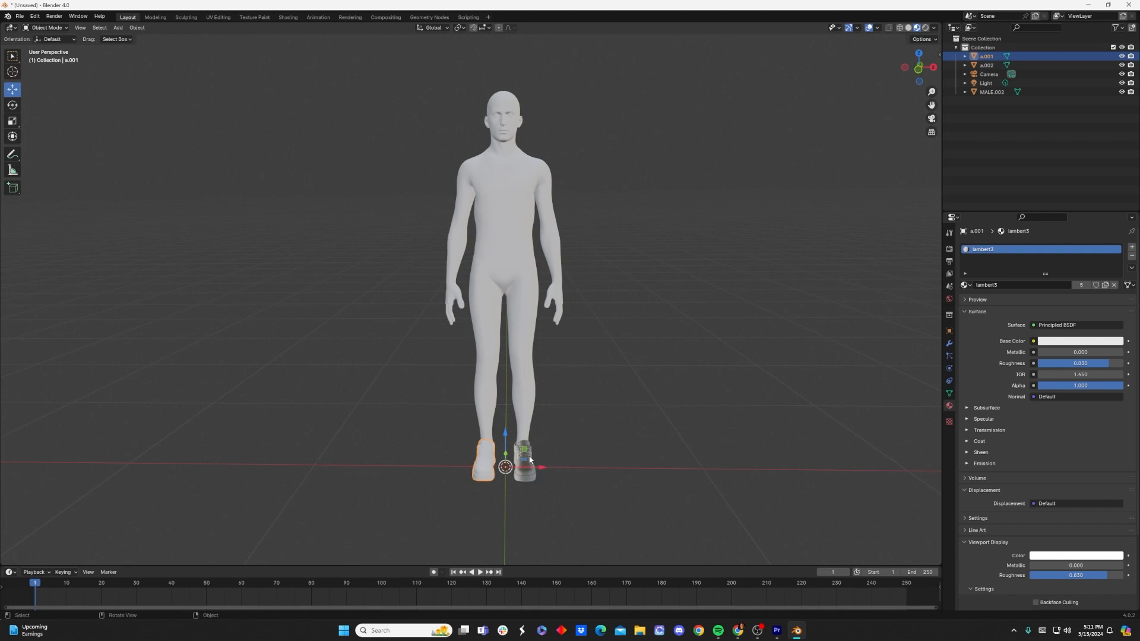
{"action": "mouse_move", "coordinate": [506, 477]}
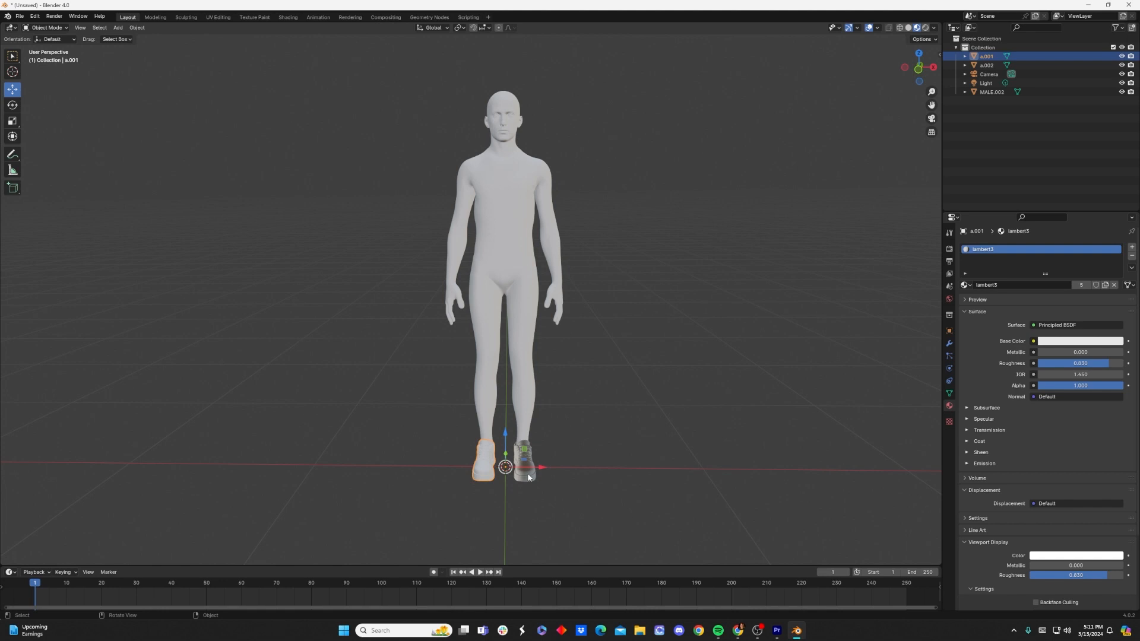
{"action": "left_click", "coordinate": [525, 496]}
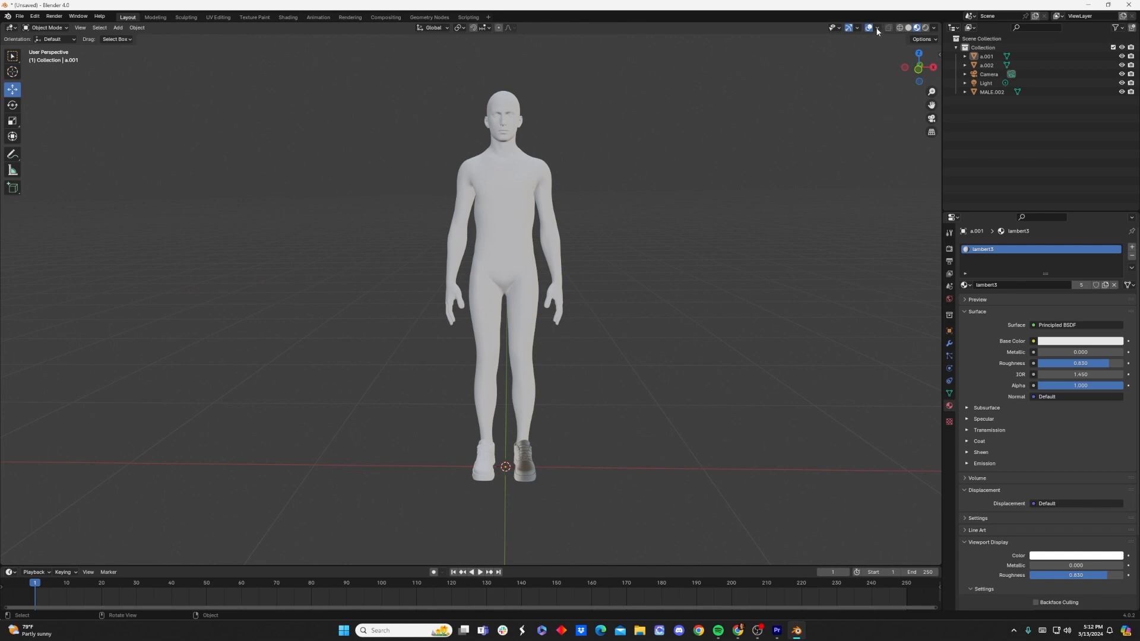
{"action": "left_click", "coordinate": [876, 28]}
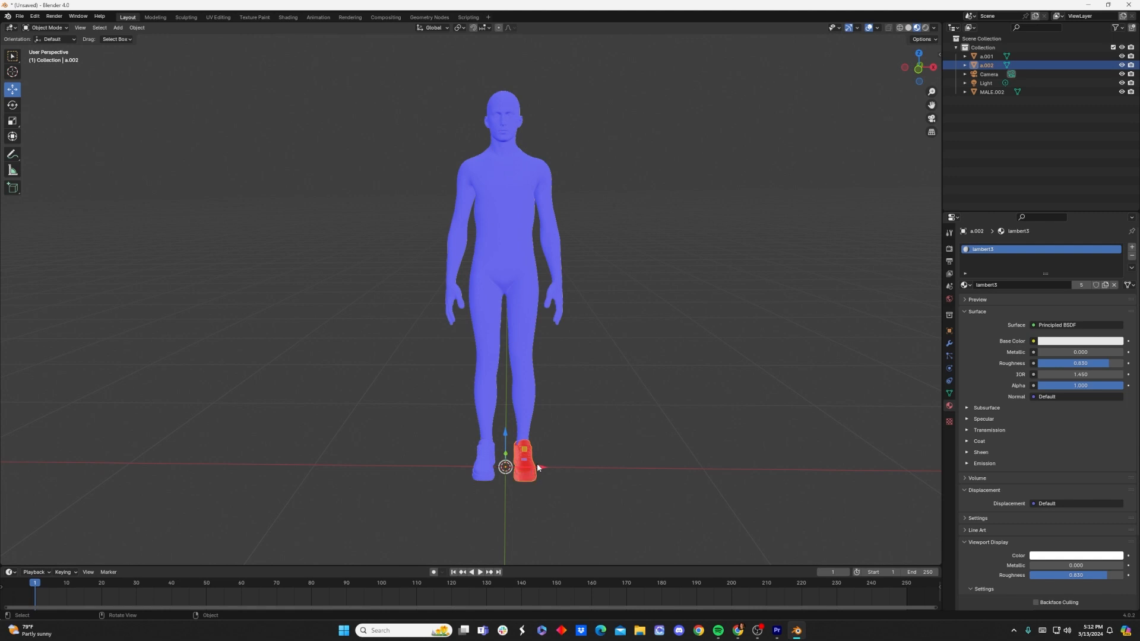
Flip the red shoe's normals in Edit Mode via Mesh > Normals > Flip
{"action": "left_click", "coordinate": [46, 28]}
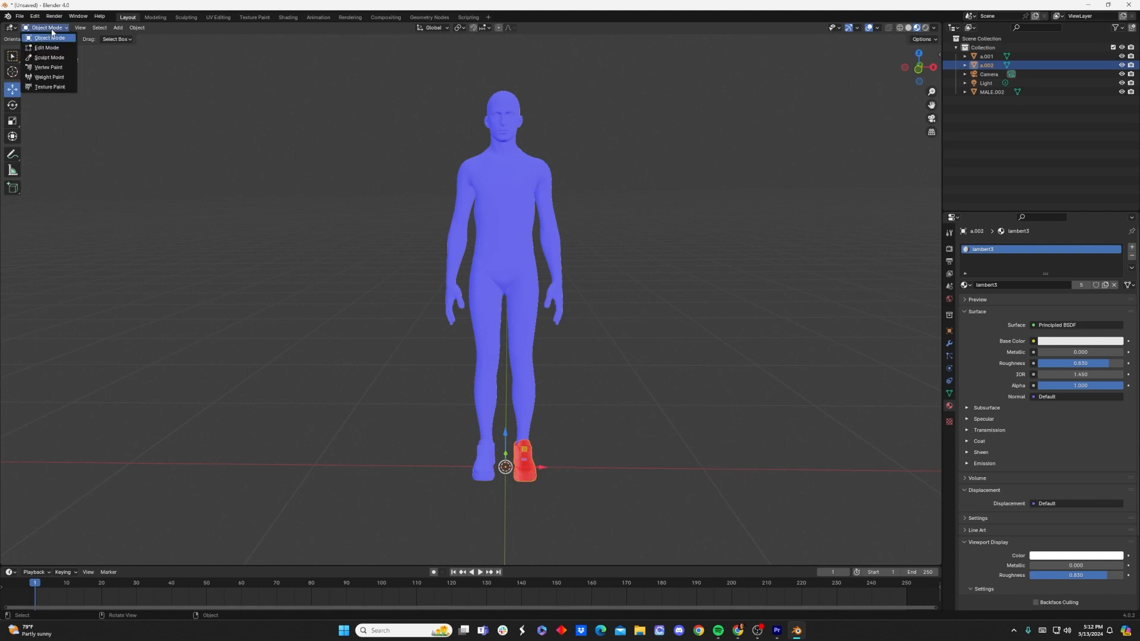
{"action": "left_click", "coordinate": [46, 48]}
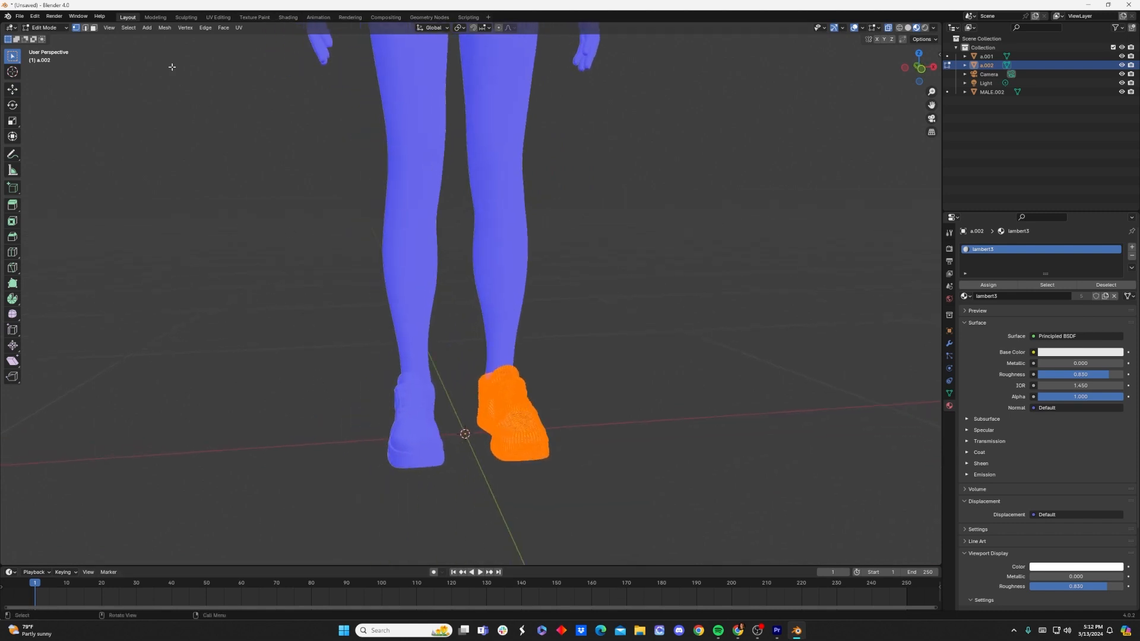
{"action": "left_click", "coordinate": [164, 28]}
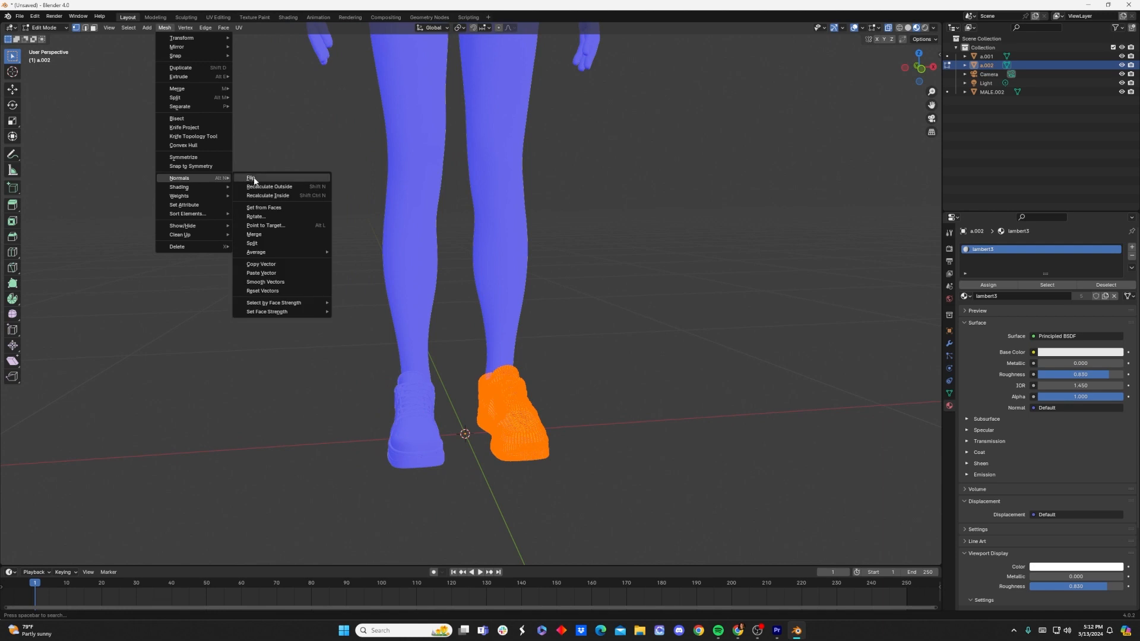
{"action": "left_click", "coordinate": [250, 177]}
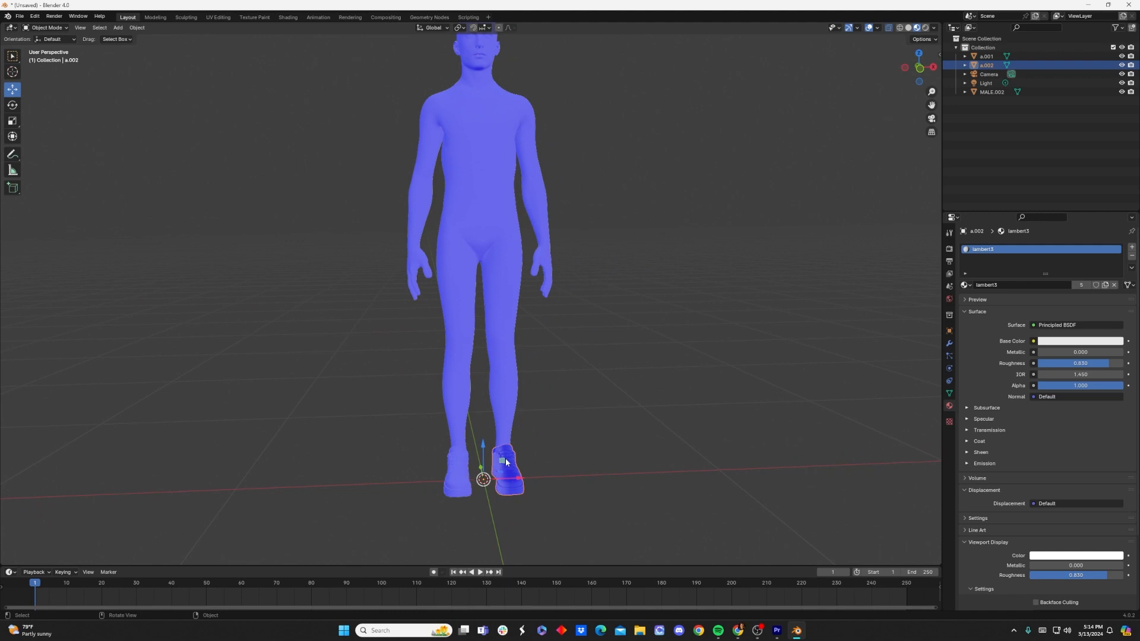
{"action": "mouse_move", "coordinate": [948, 379]}
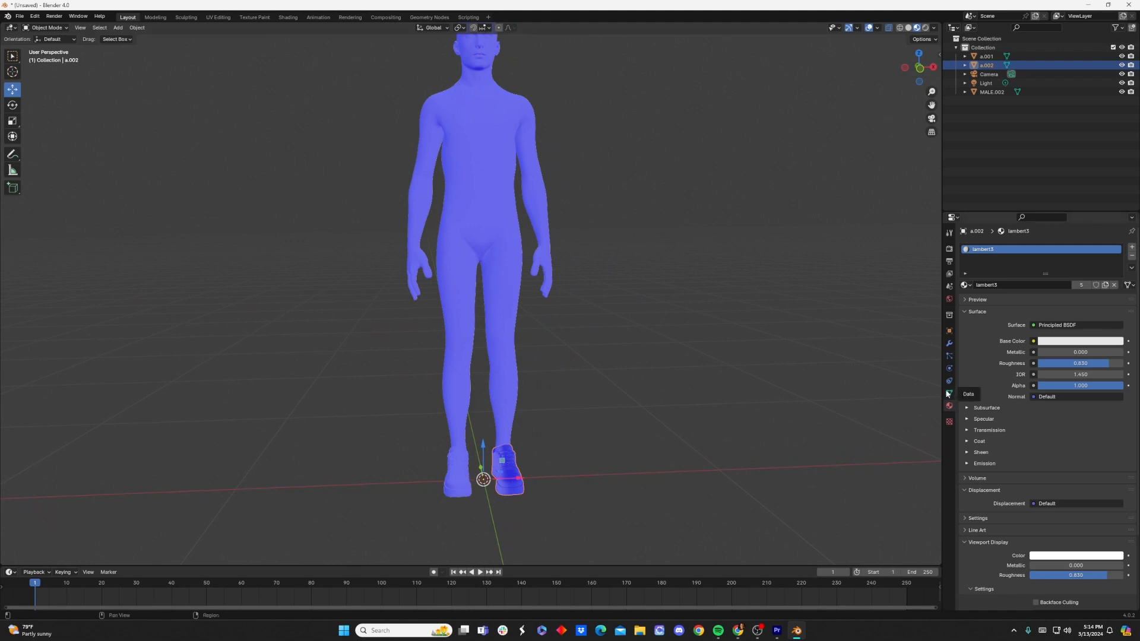
Clear the flipped shoe's custom split normals data from its Object Data Geometry Data panel
{"action": "left_click", "coordinate": [948, 381]}
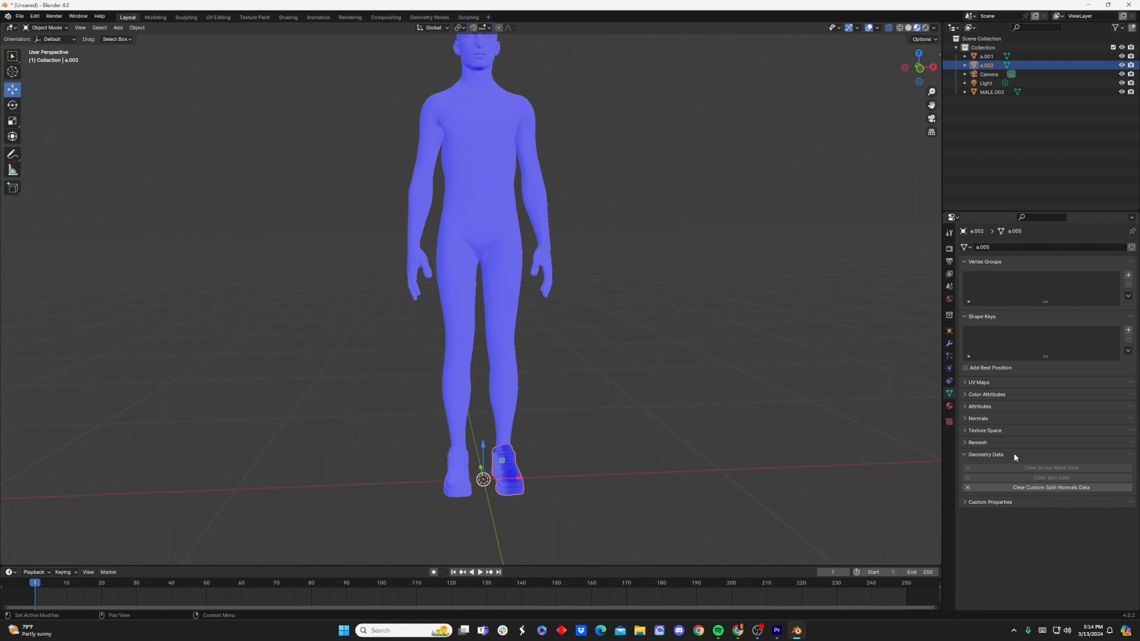
{"action": "mouse_move", "coordinate": [1021, 487]}
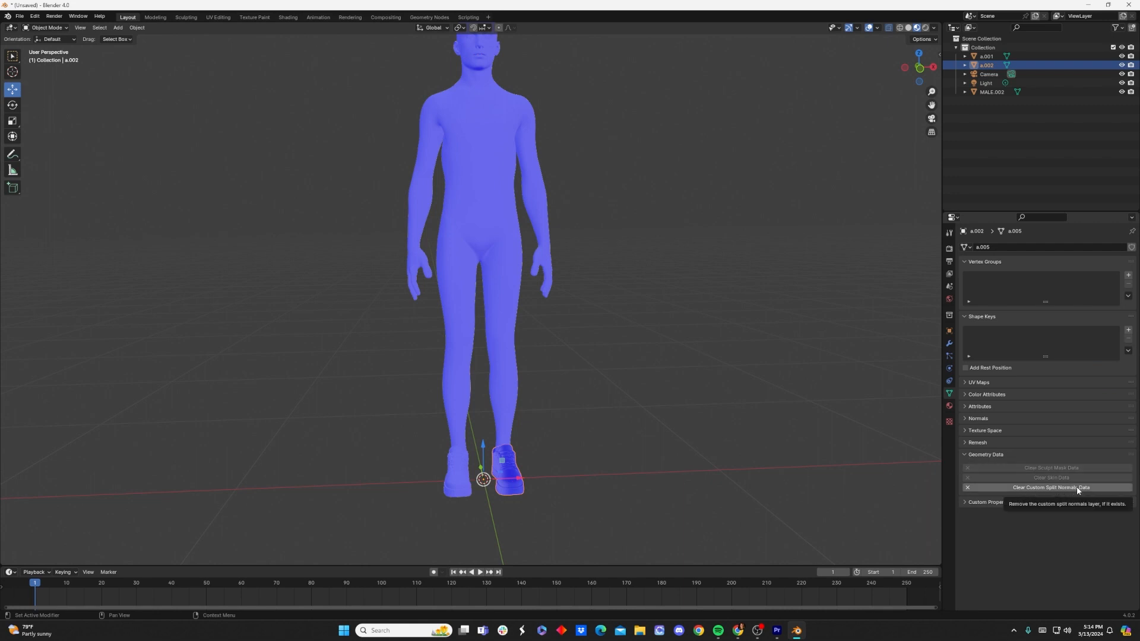
{"action": "left_click", "coordinate": [1050, 487]}
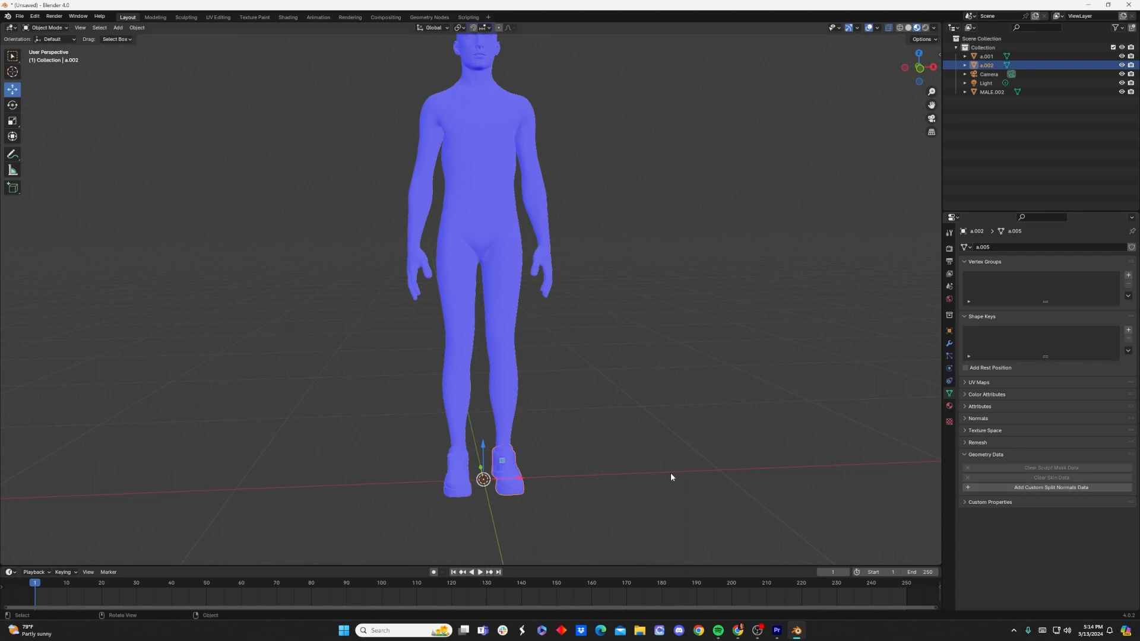
{"action": "mouse_move", "coordinate": [560, 494]}
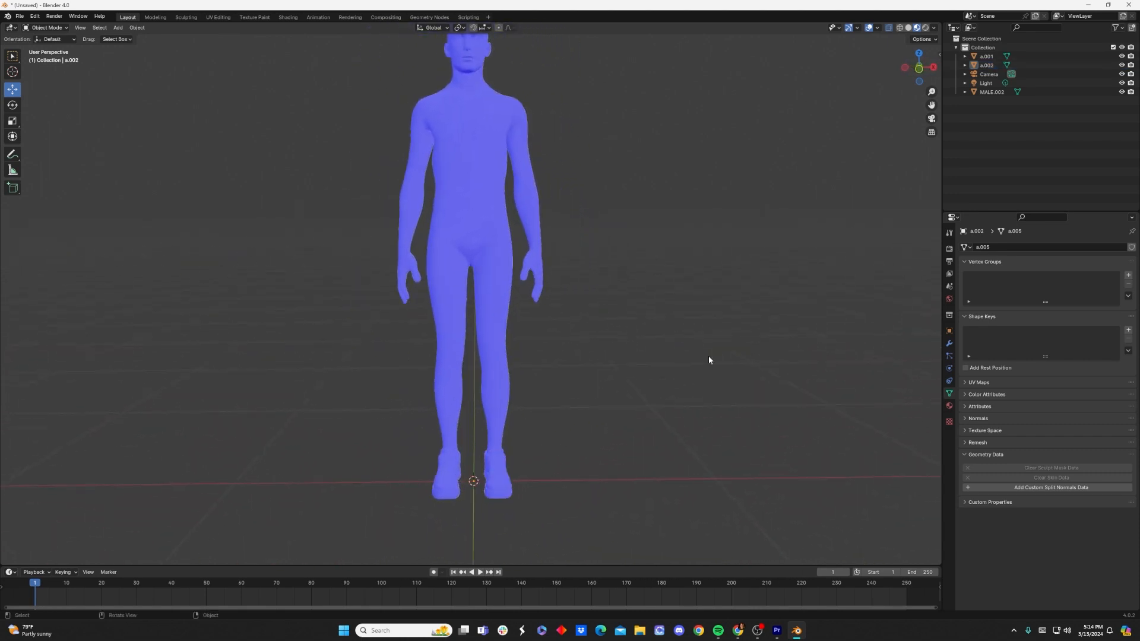
Uncheck Face Orientation in the Viewport Overlays dropdown
{"action": "left_click", "coordinate": [877, 28]}
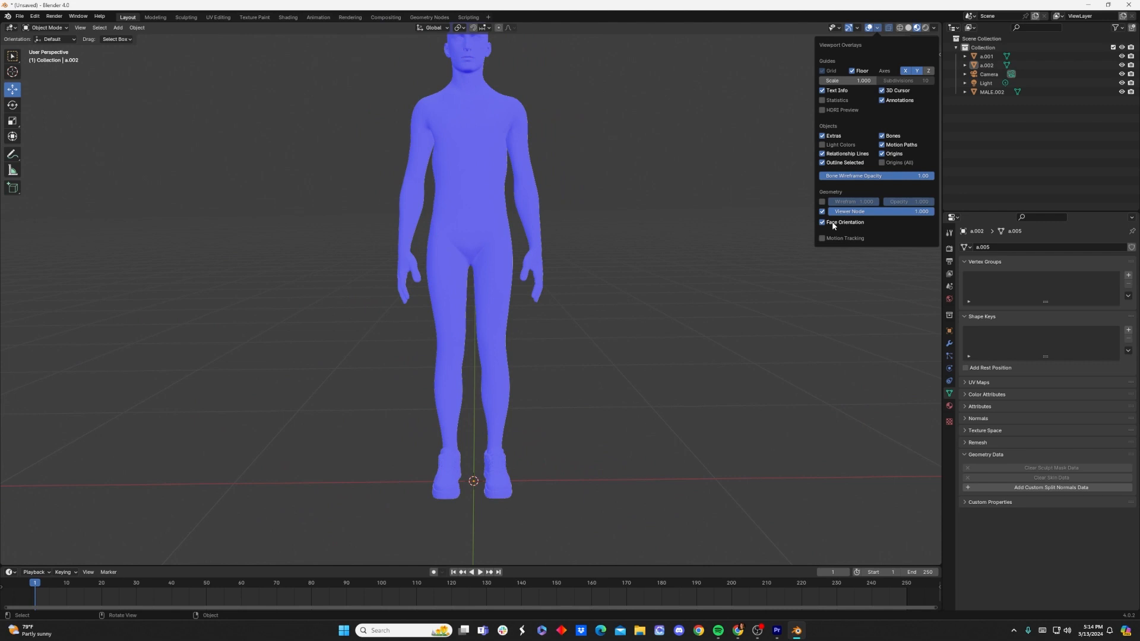
{"action": "left_click", "coordinate": [822, 223]}
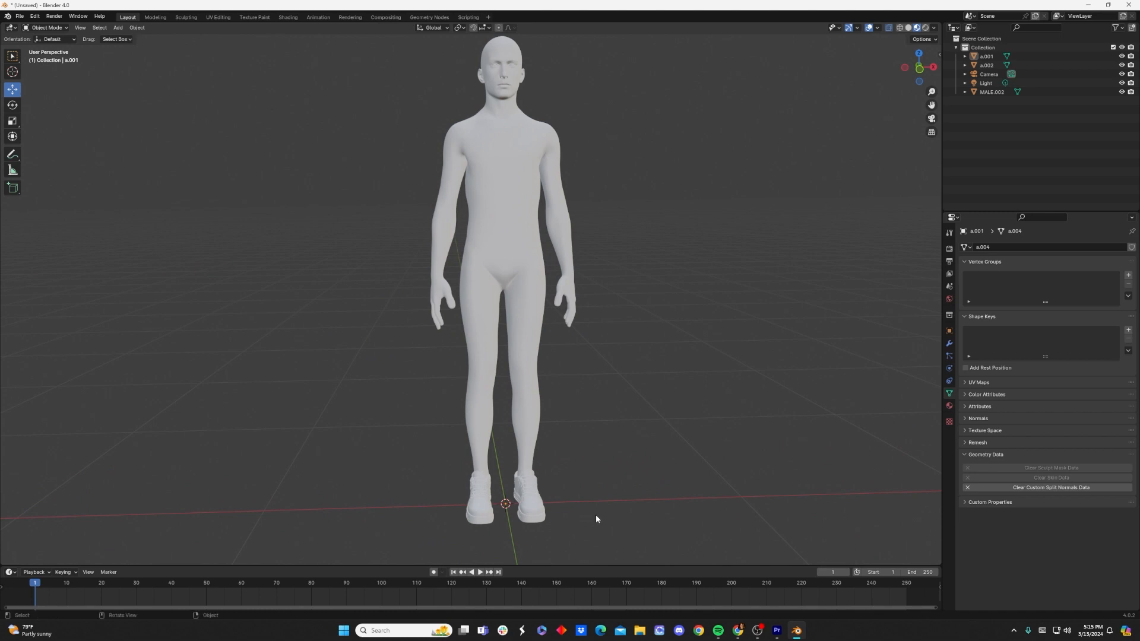
{"action": "mouse_move", "coordinate": [593, 516]}
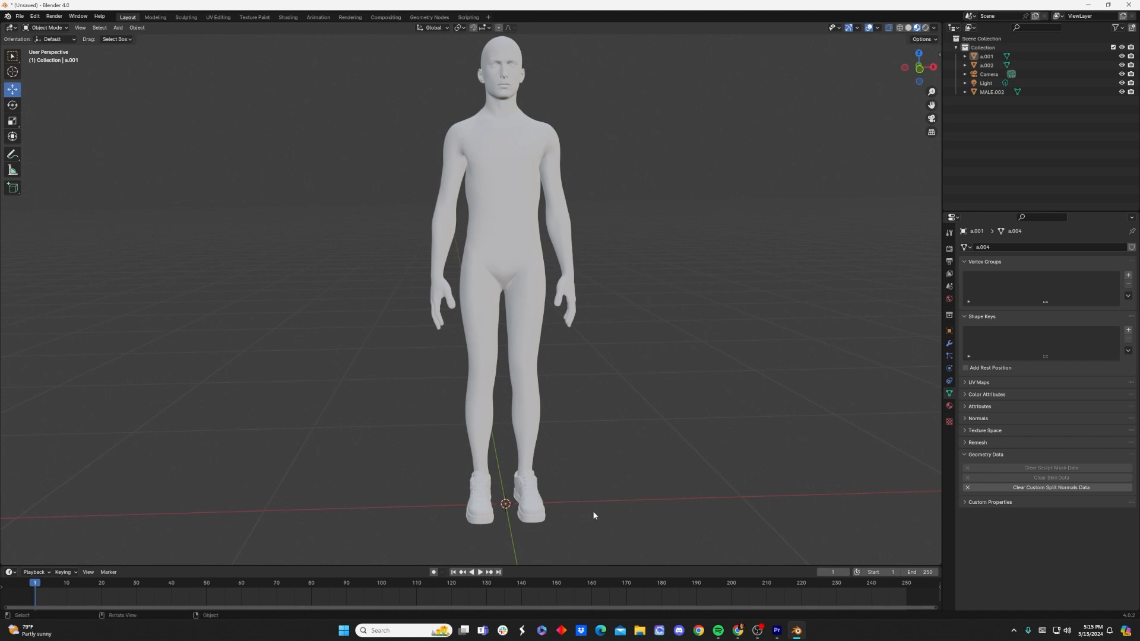